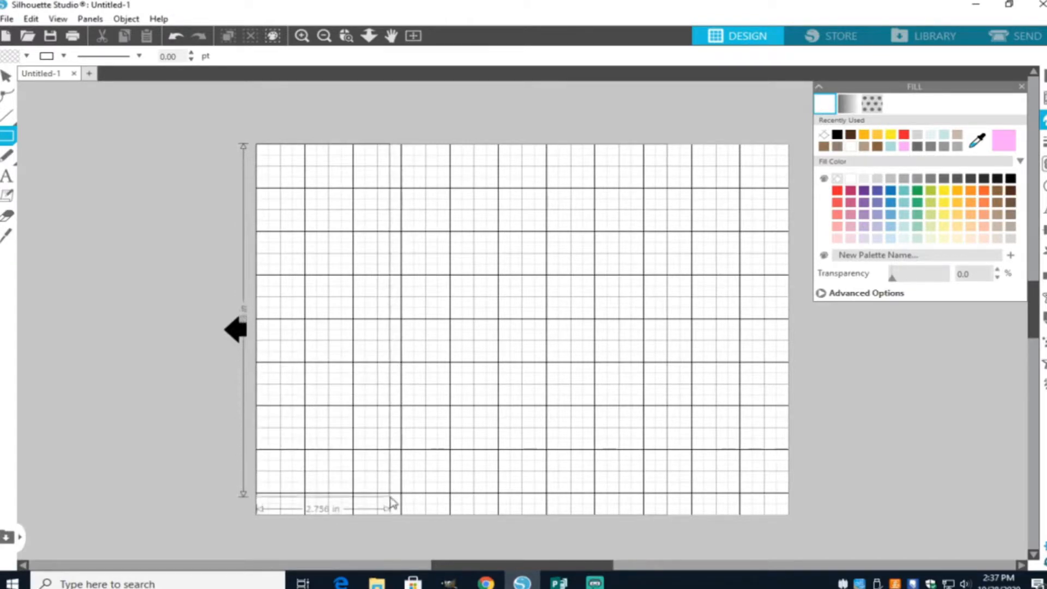
Draw a tall left panel rectangle and a second panel rectangle beside it
drag(390, 504, 397, 528)
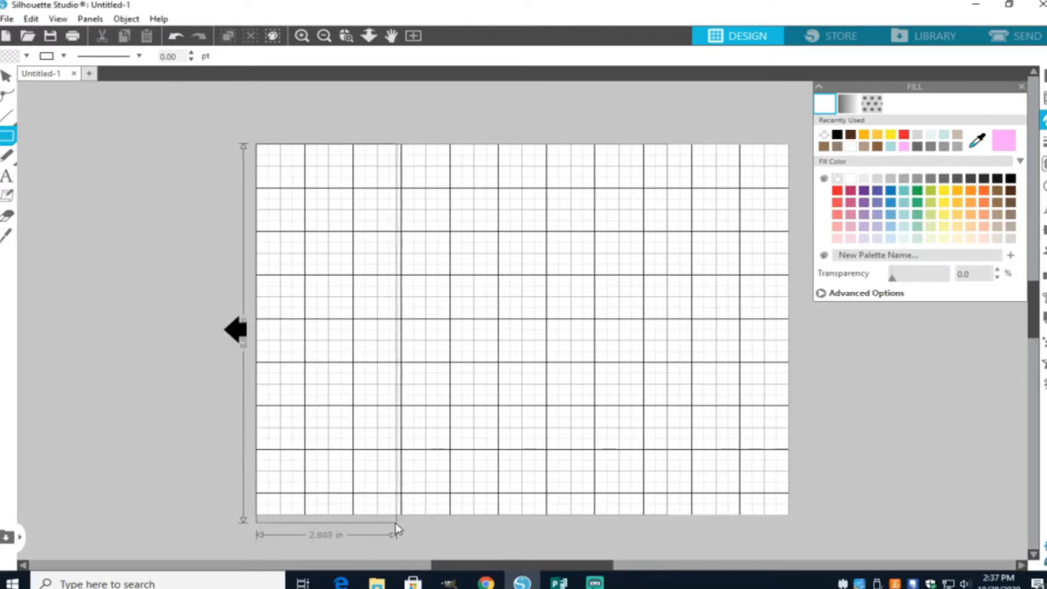
drag(400, 528, 387, 522)
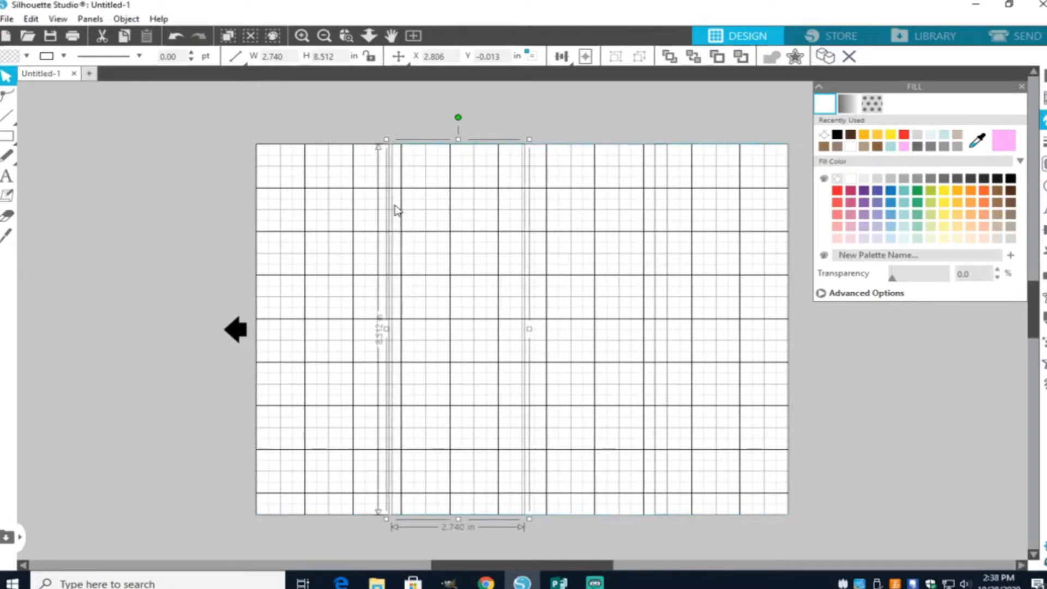
drag(529, 329, 658, 329)
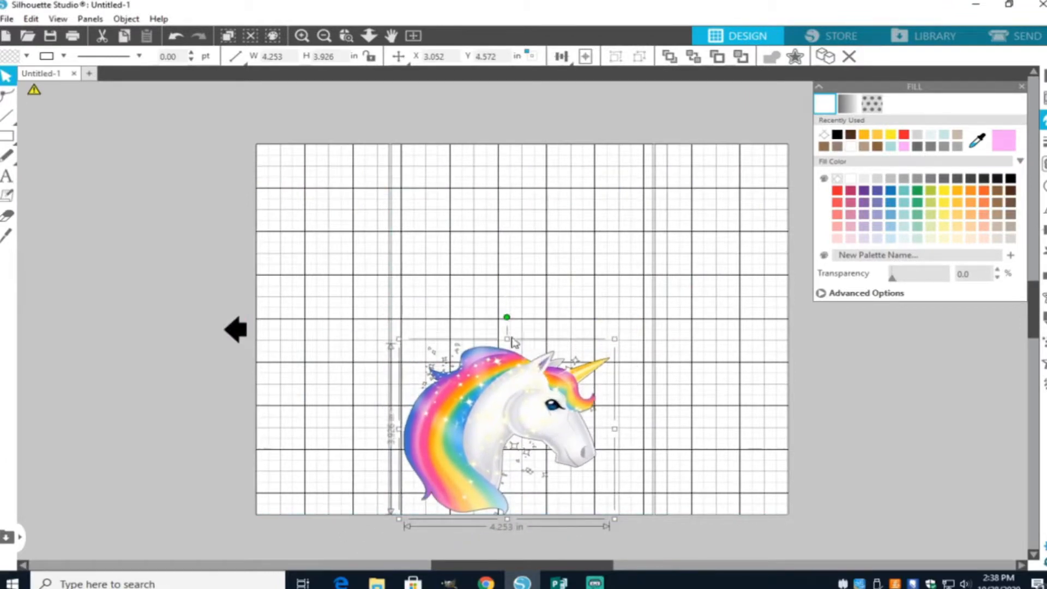
Enlarge the unicorn head image and fit it within the centre panel
drag(506, 317, 506, 275)
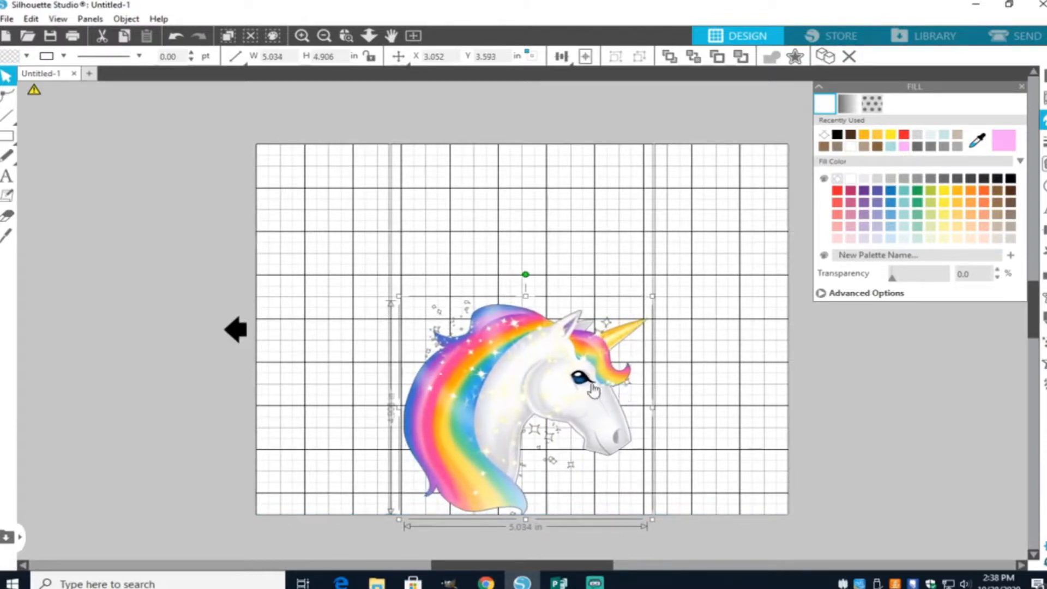
drag(595, 387, 540, 397)
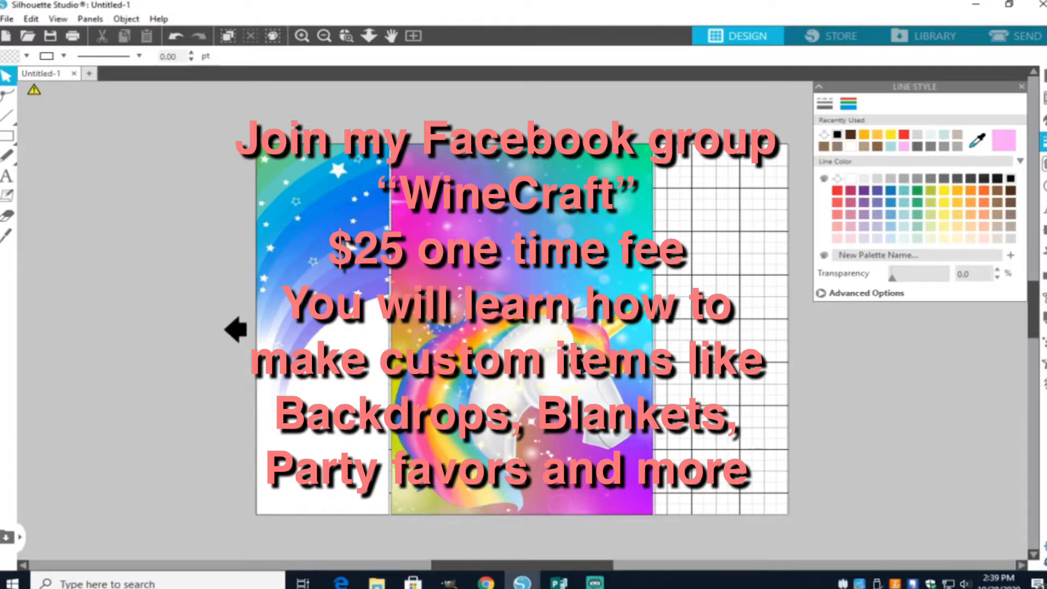
Import the rainbow star background images to fill the panels behind the unicorn
click(125, 19)
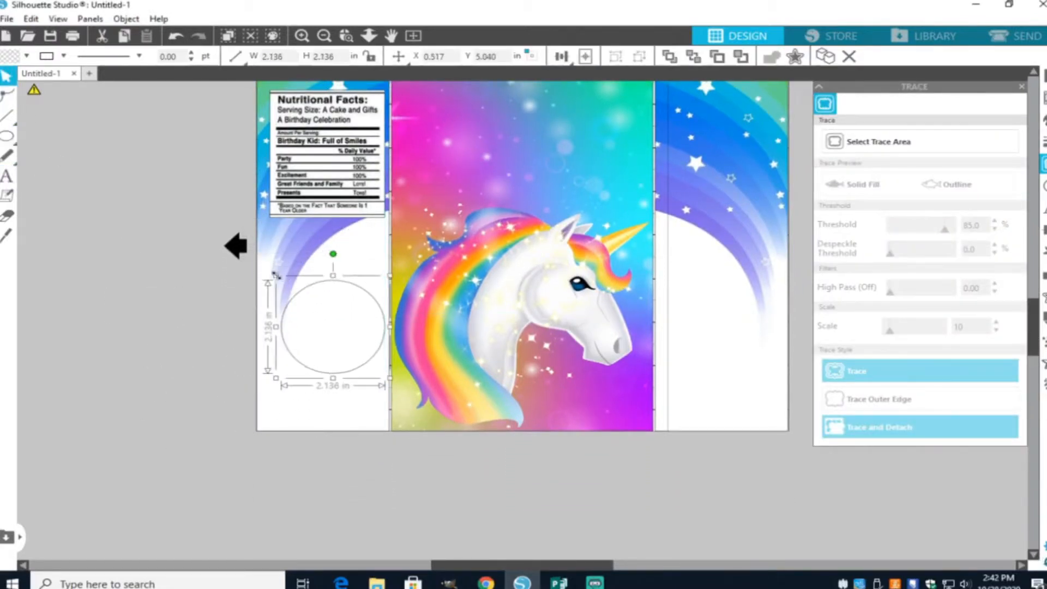
mouse_move(367, 385)
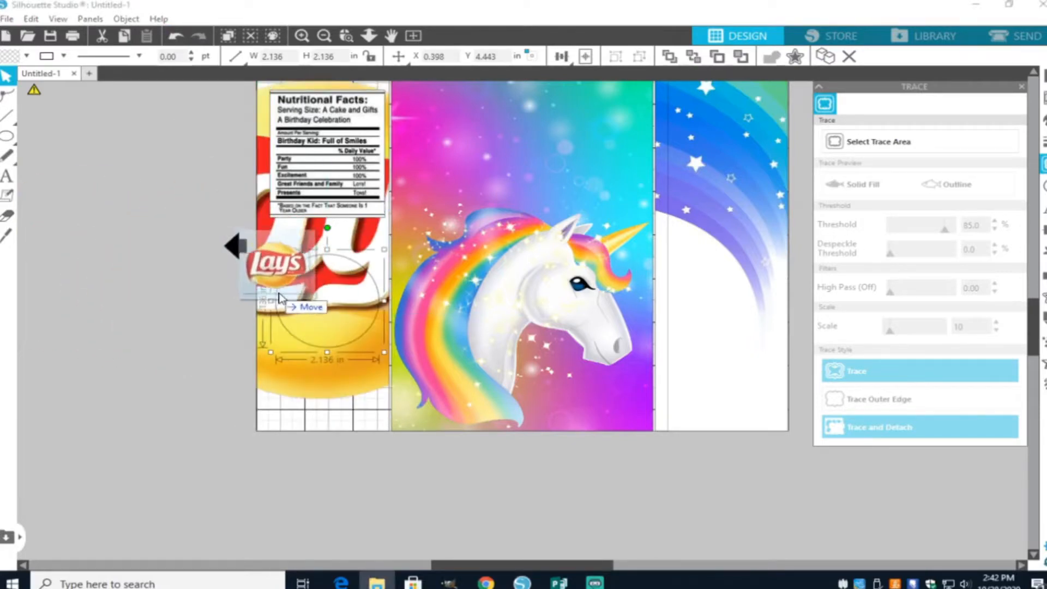
Move the Lay's logo below the nutrition label on the left panel
drag(281, 261, 327, 301)
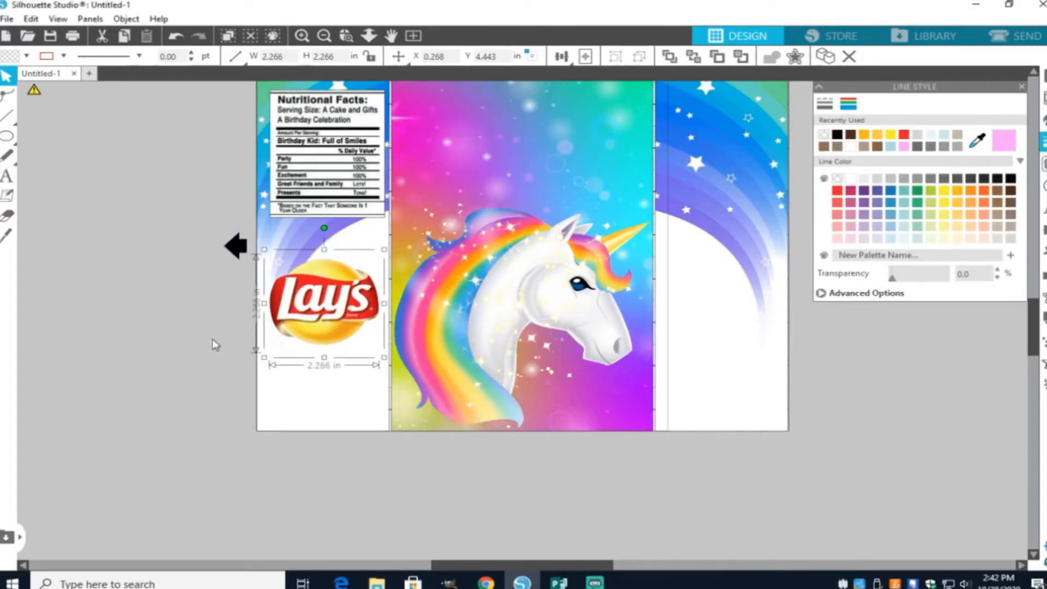
click(8, 175)
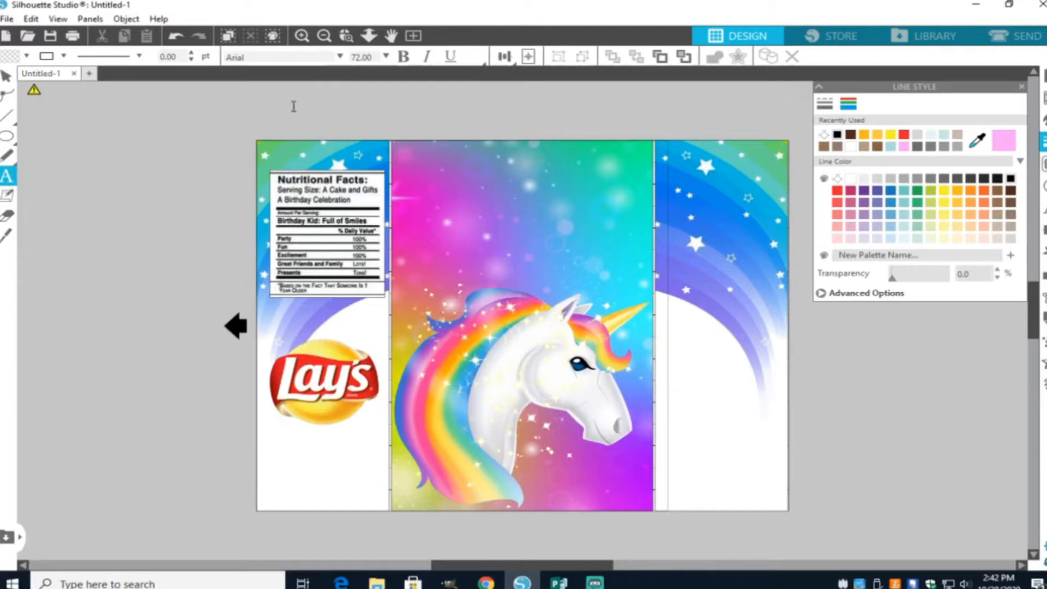
Add HAPPY BIRTHDAY text at the top of the centre panel and stretch it across
text(HAPPY BIRTHDAY)
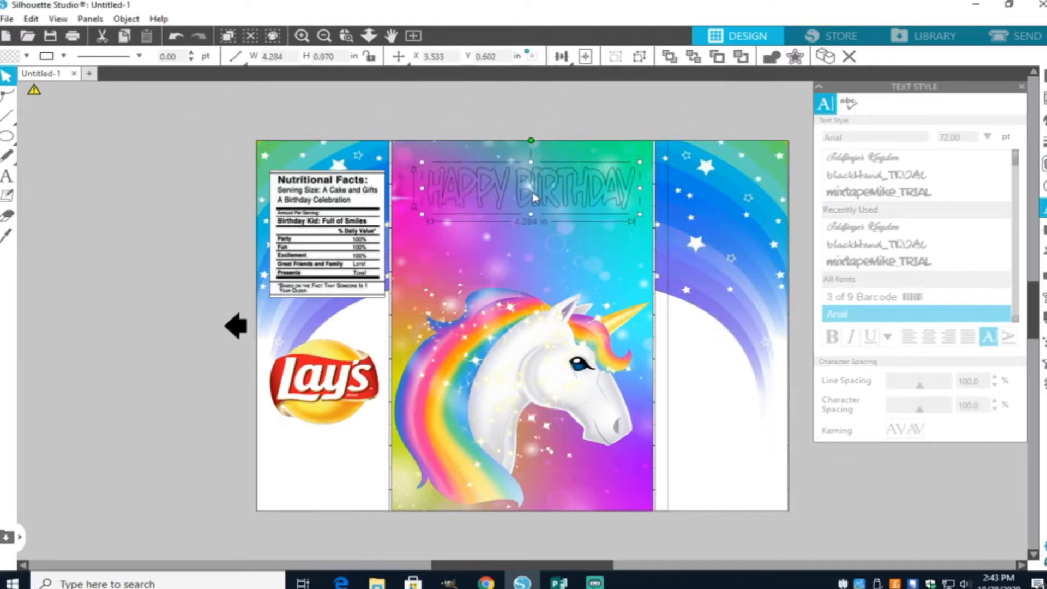
drag(639, 188, 641, 189)
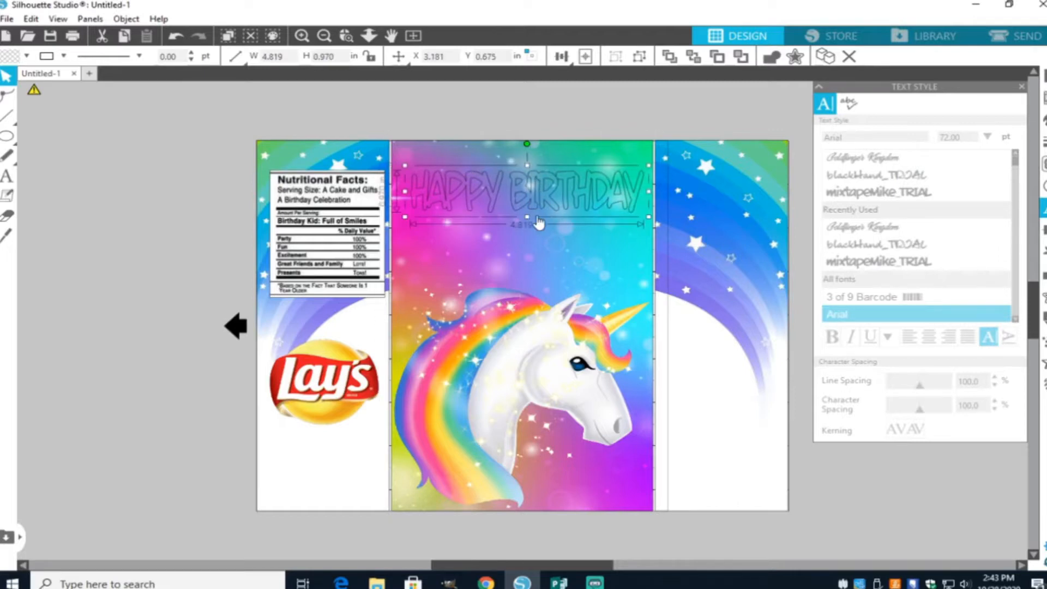
drag(527, 216, 527, 223)
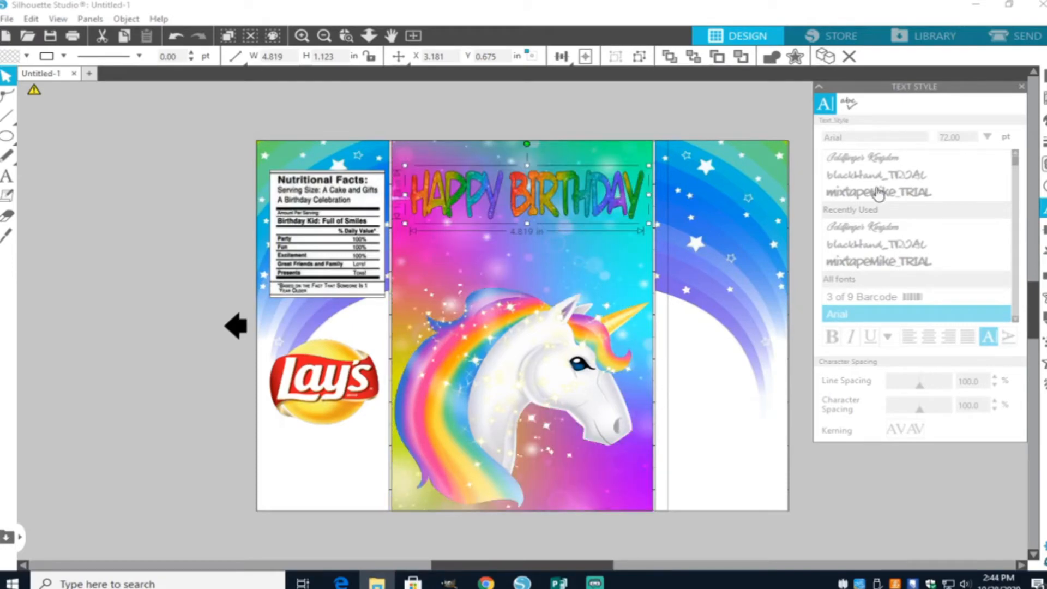
Give the HAPPY BIRTHDAY text an outline colour and a slightly thicker line
click(848, 104)
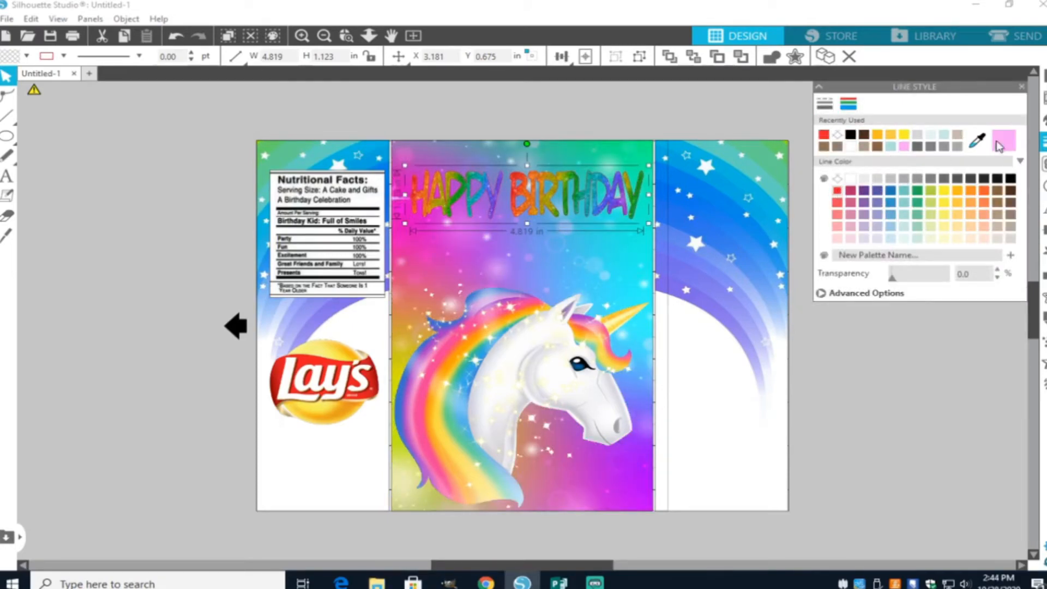
click(824, 104)
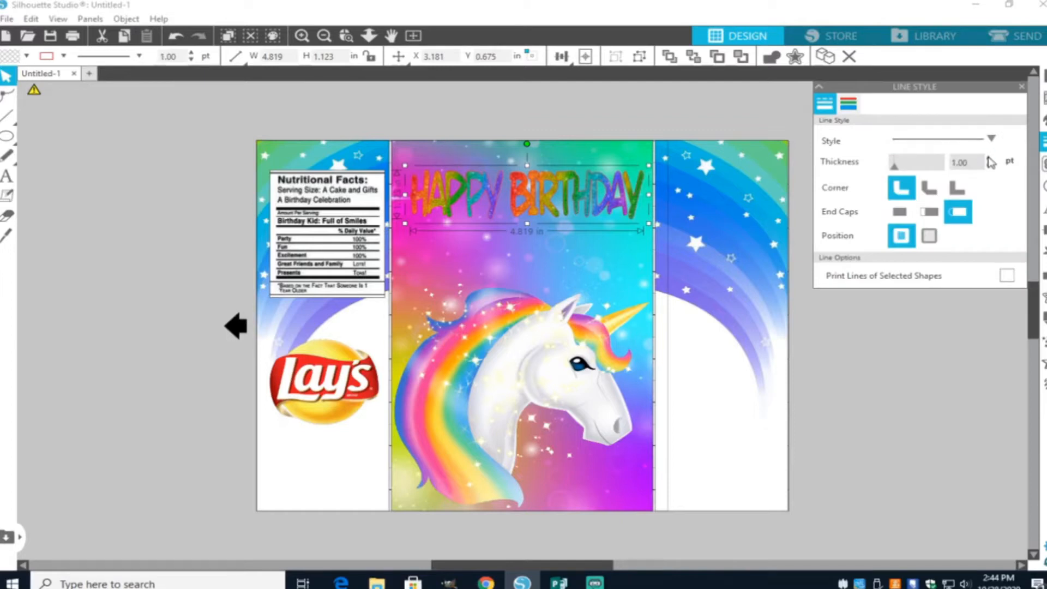
click(989, 166)
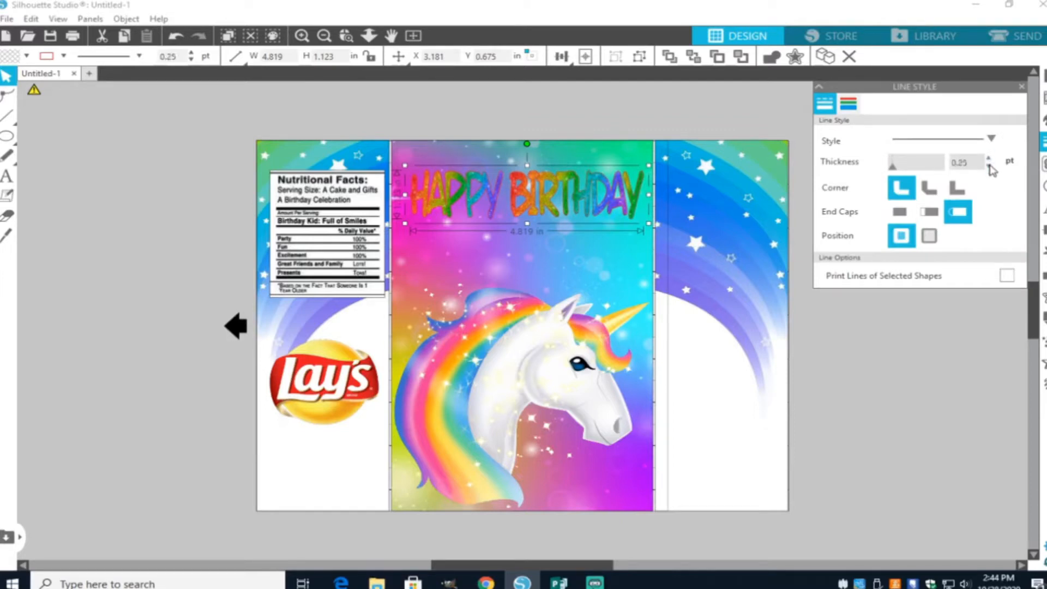
click(989, 158)
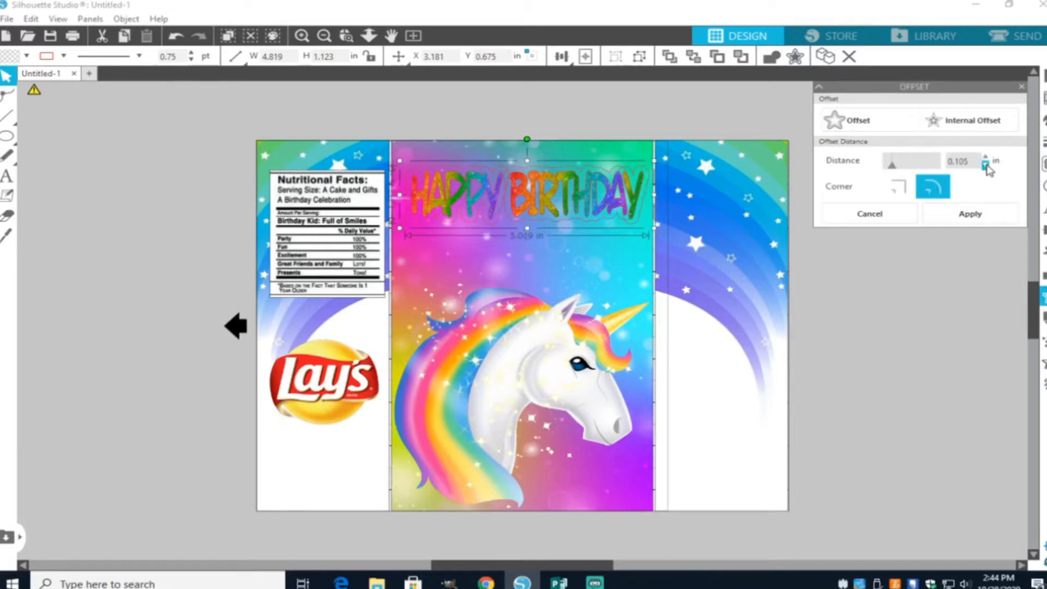
Raise the offset distance to about 0.105 in around the HAPPY BIRTHDAY letters
click(984, 165)
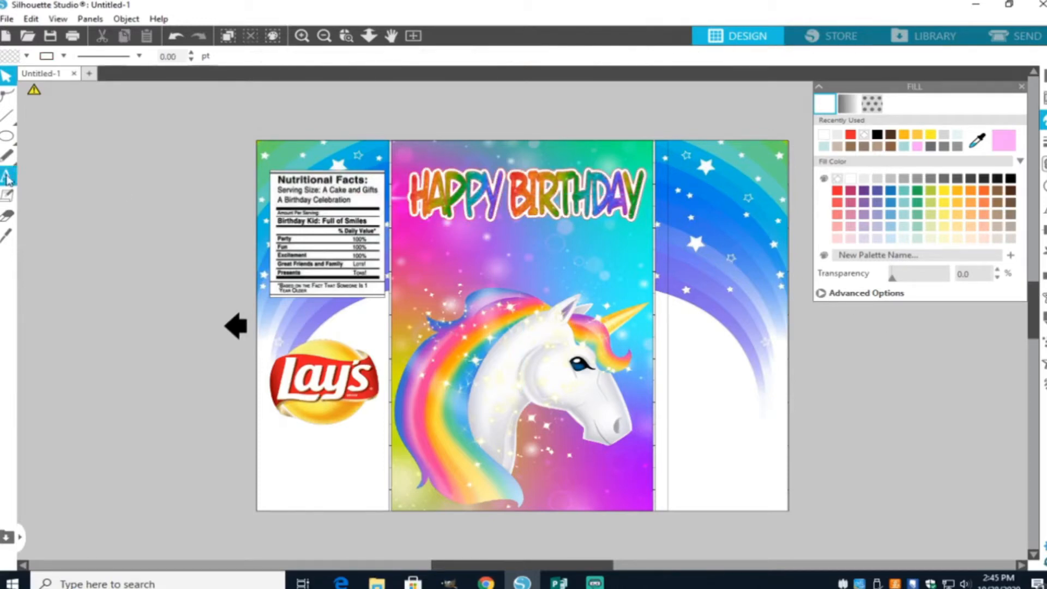
Add the name Amanda under the heading and set its fill and outline colours
text(Amanda)
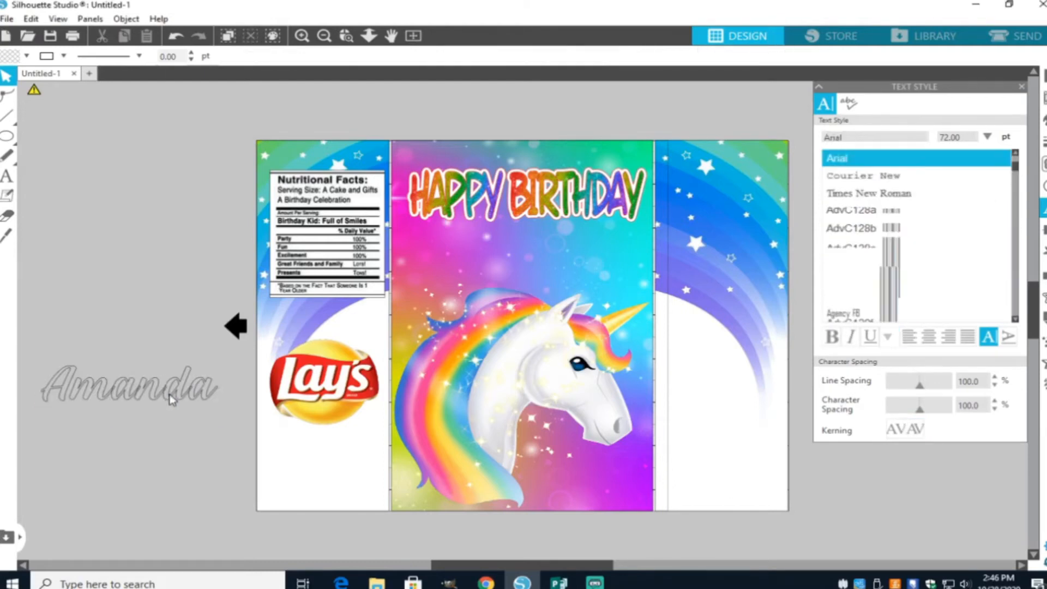
click(127, 387)
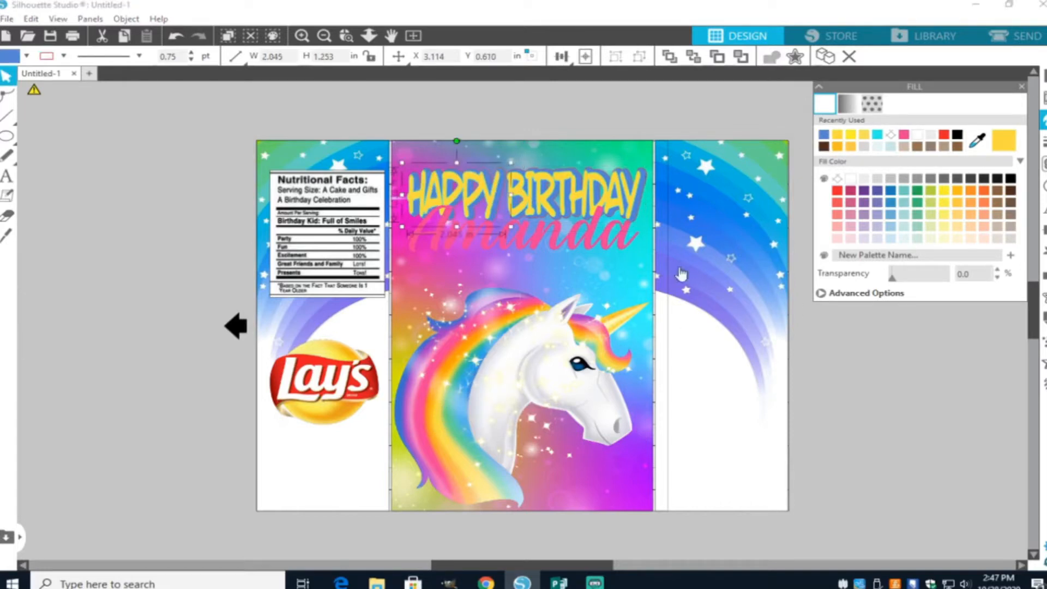
click(847, 103)
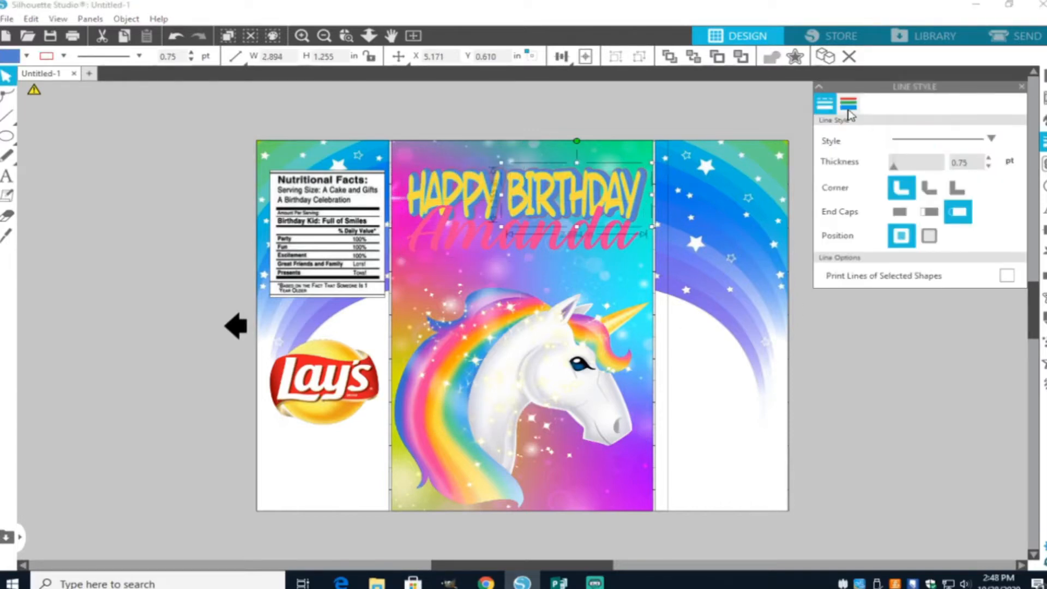
click(848, 103)
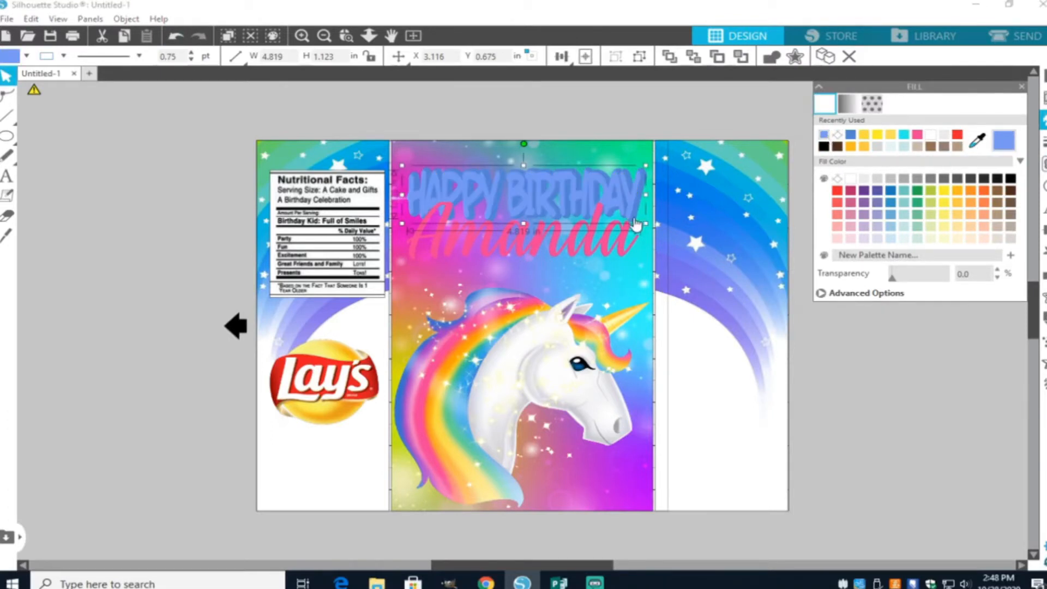
Recolour the HAPPY BIRTHDAY heading green with a pink outline
drag(645, 223, 644, 237)
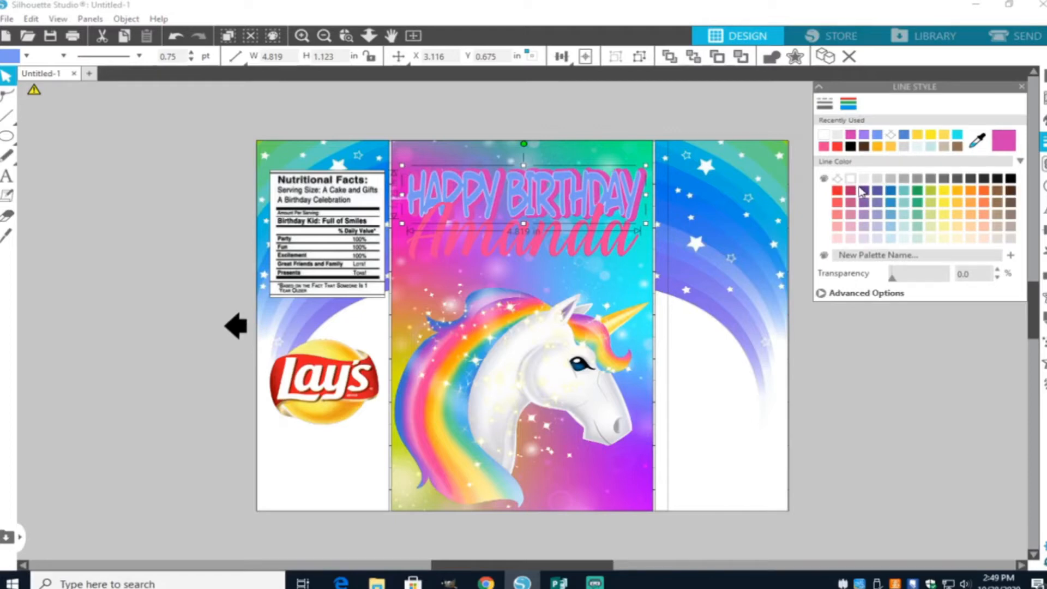
click(825, 103)
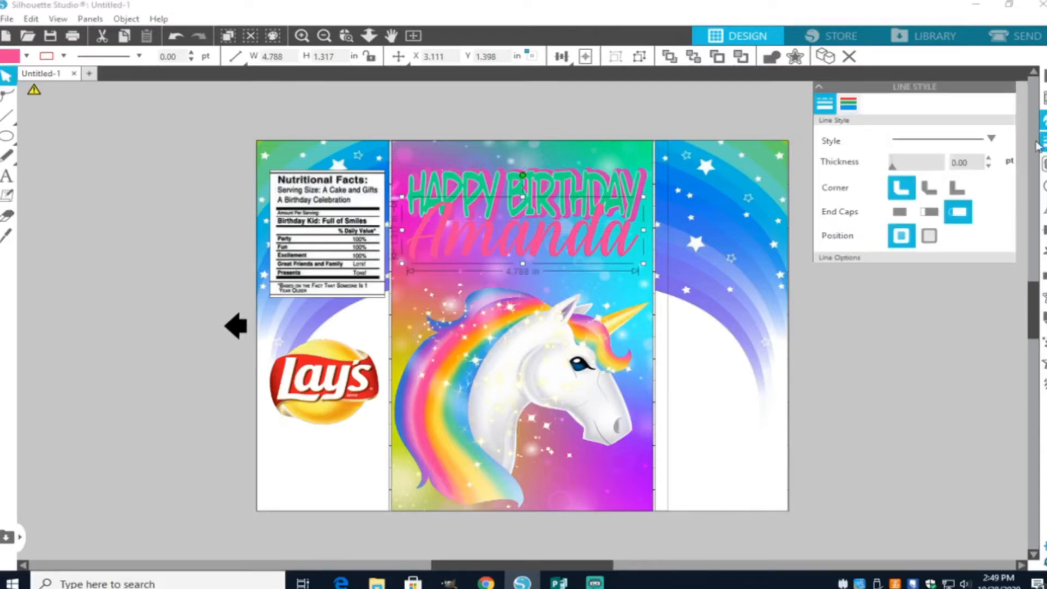
click(847, 104)
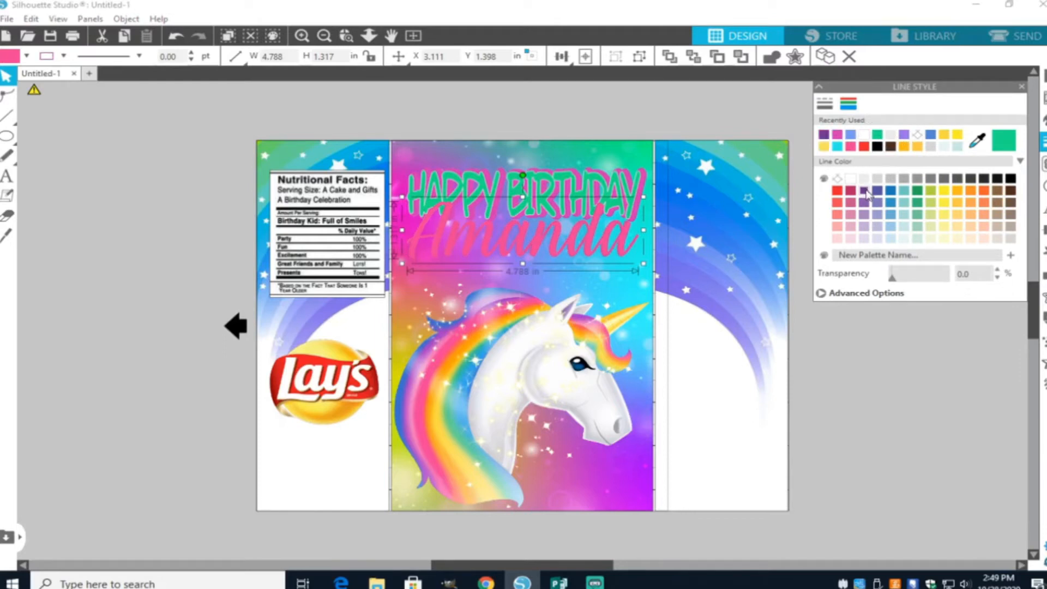
click(824, 103)
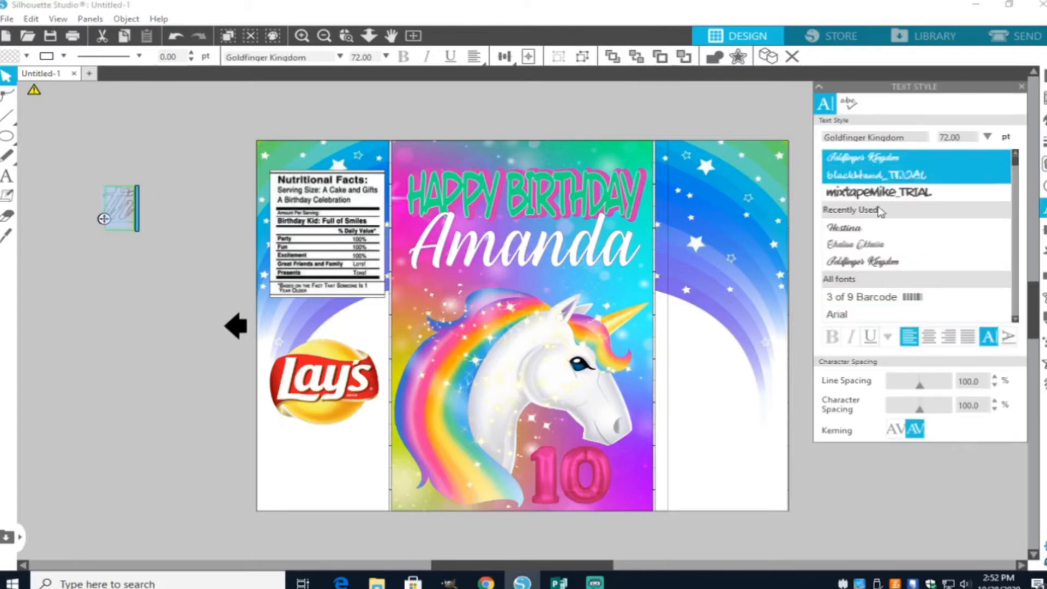
Add a script-font pink Birthday word beneath the 10th on the right panel
click(837, 314)
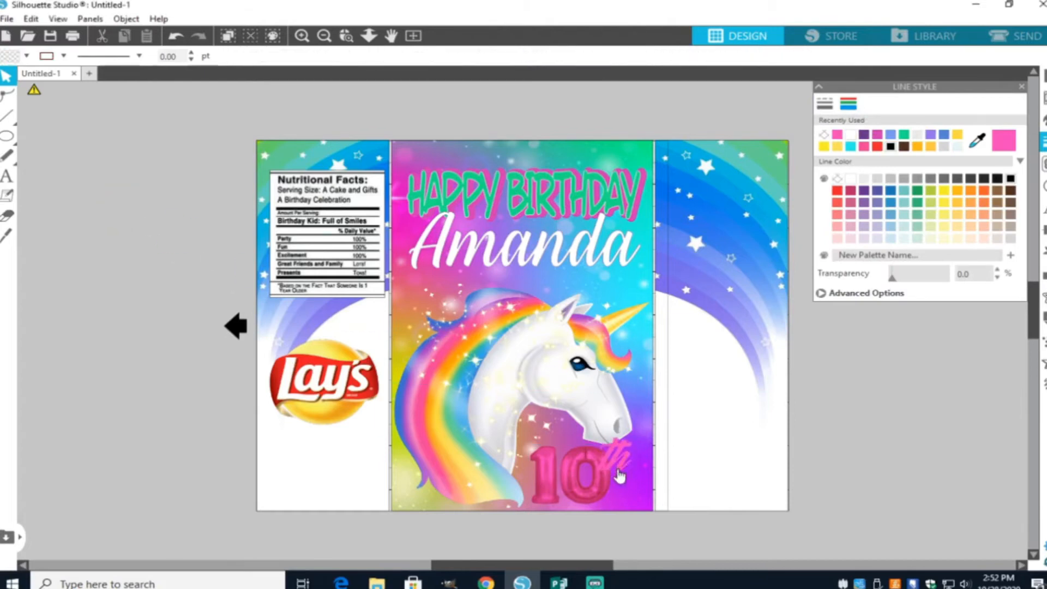
click(570, 468)
text(Birthday)
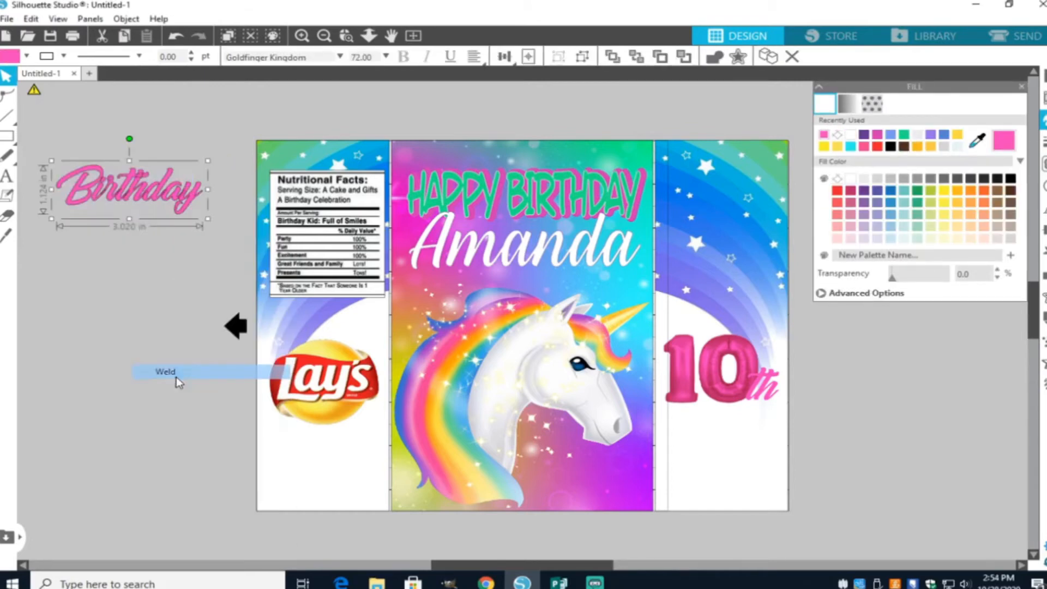
drag(129, 186, 737, 437)
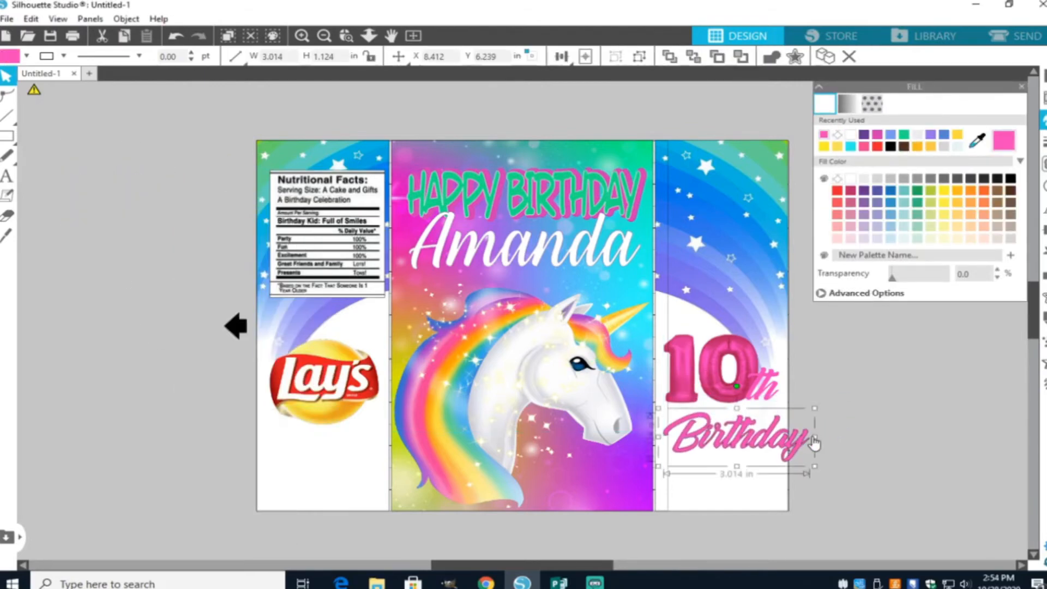
click(924, 405)
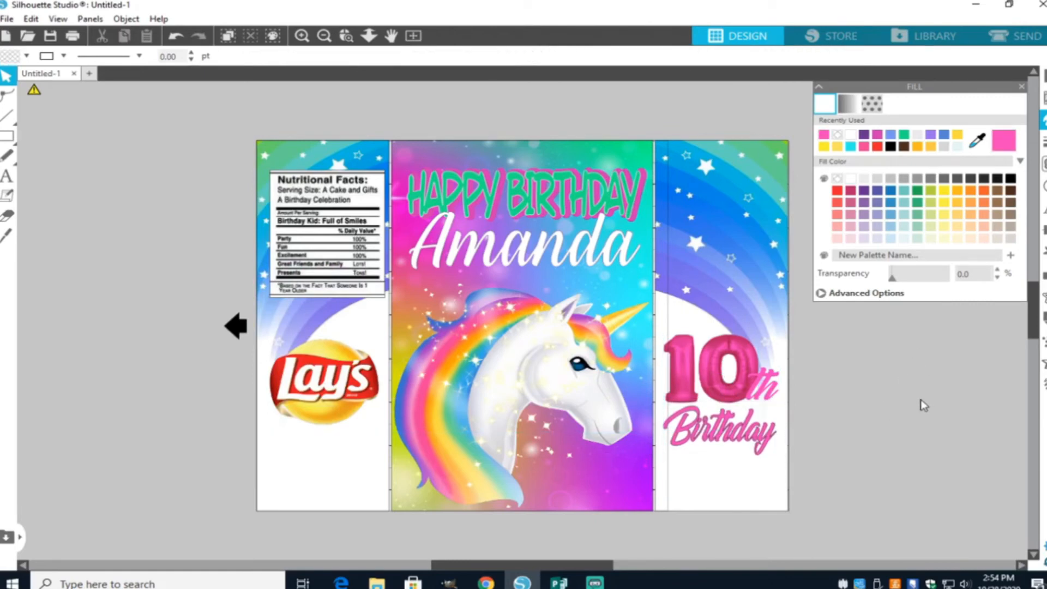
mouse_move(926, 434)
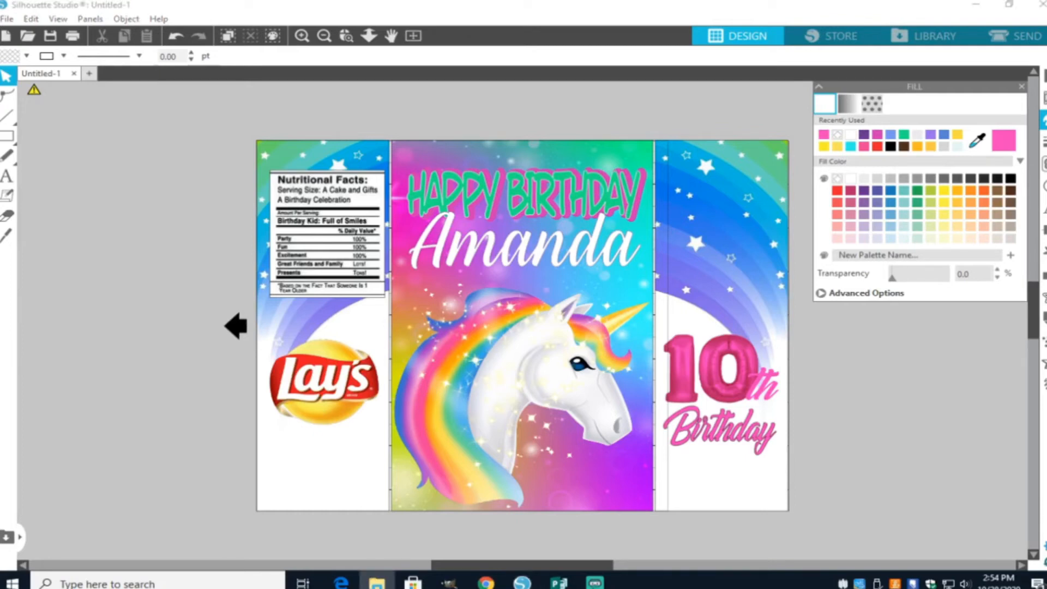
mouse_move(564, 569)
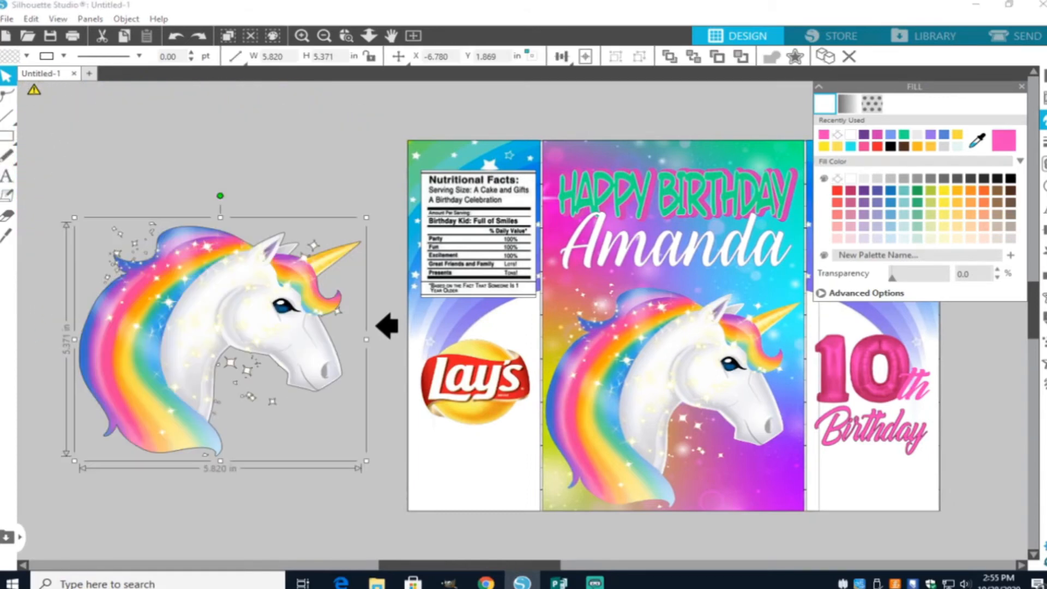
Place a second unicorn head over the centre panel and move it up to align with the existing one
click(824, 103)
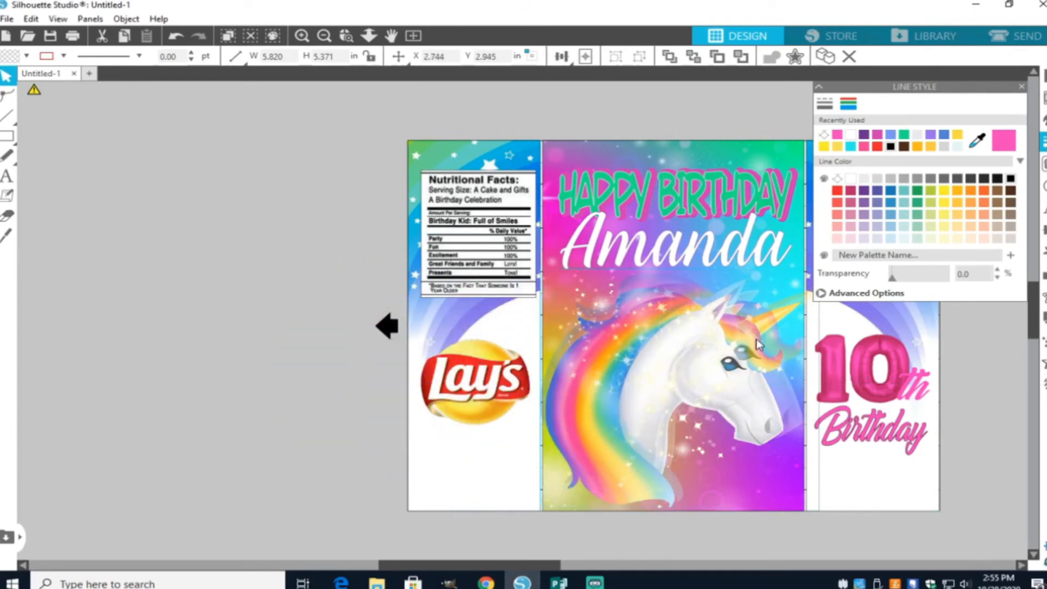
click(694, 56)
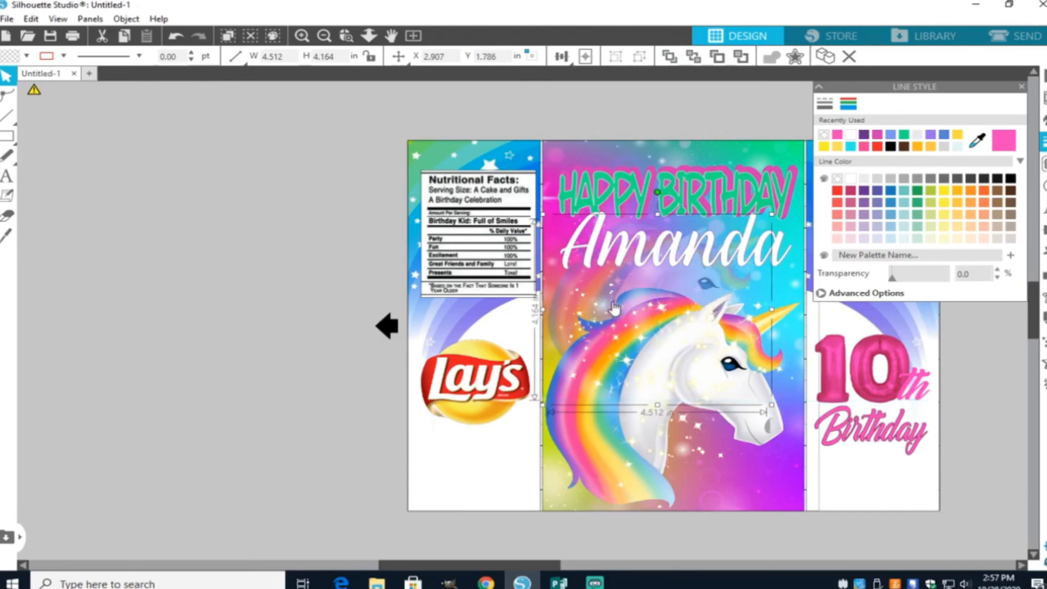
drag(614, 308, 629, 233)
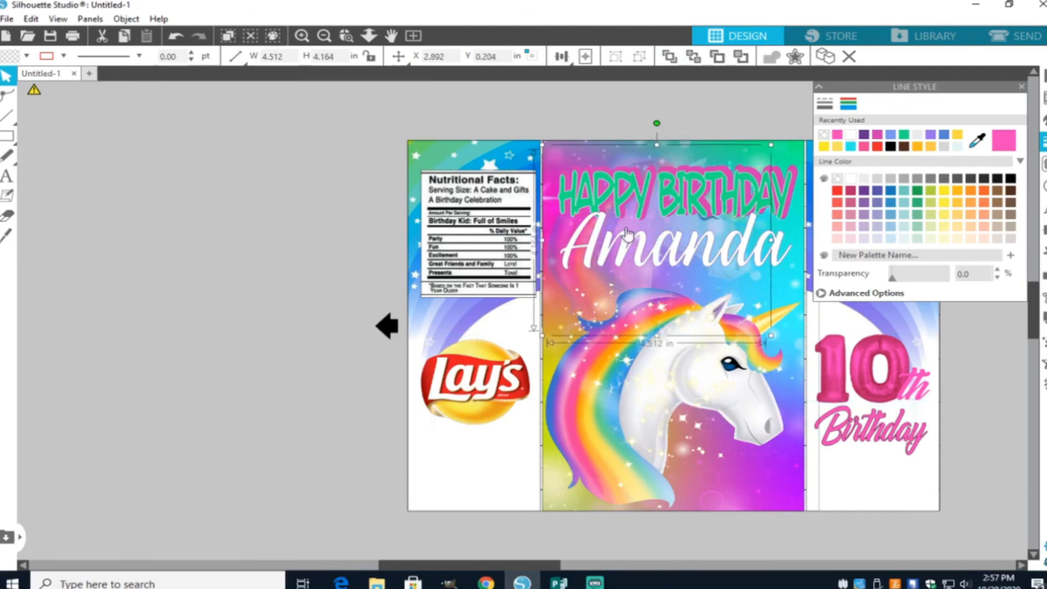